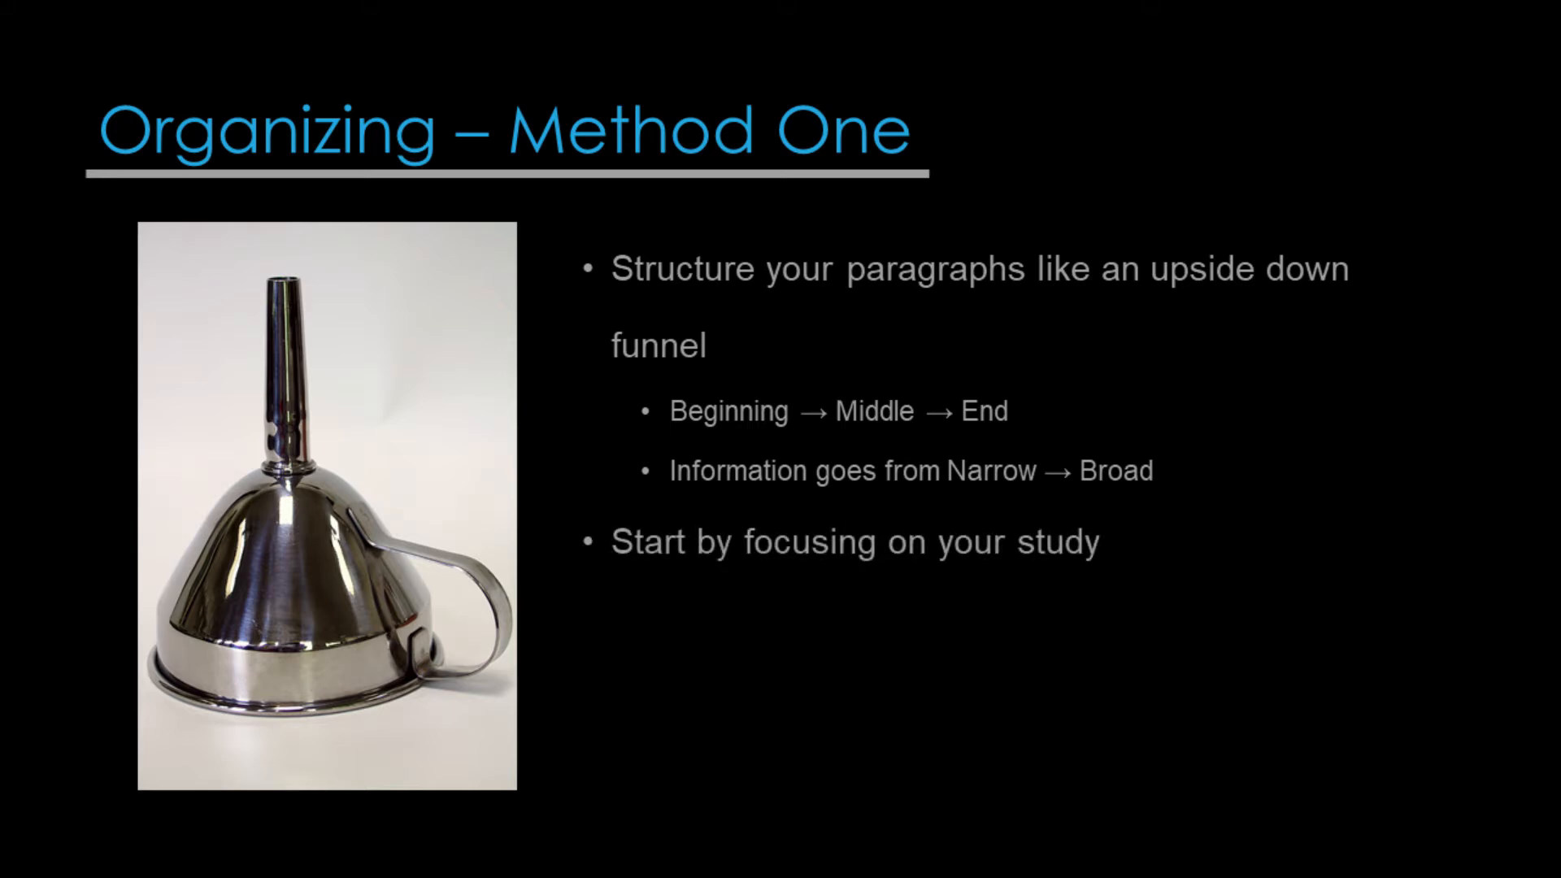
{"action": "key", "text": "right"}
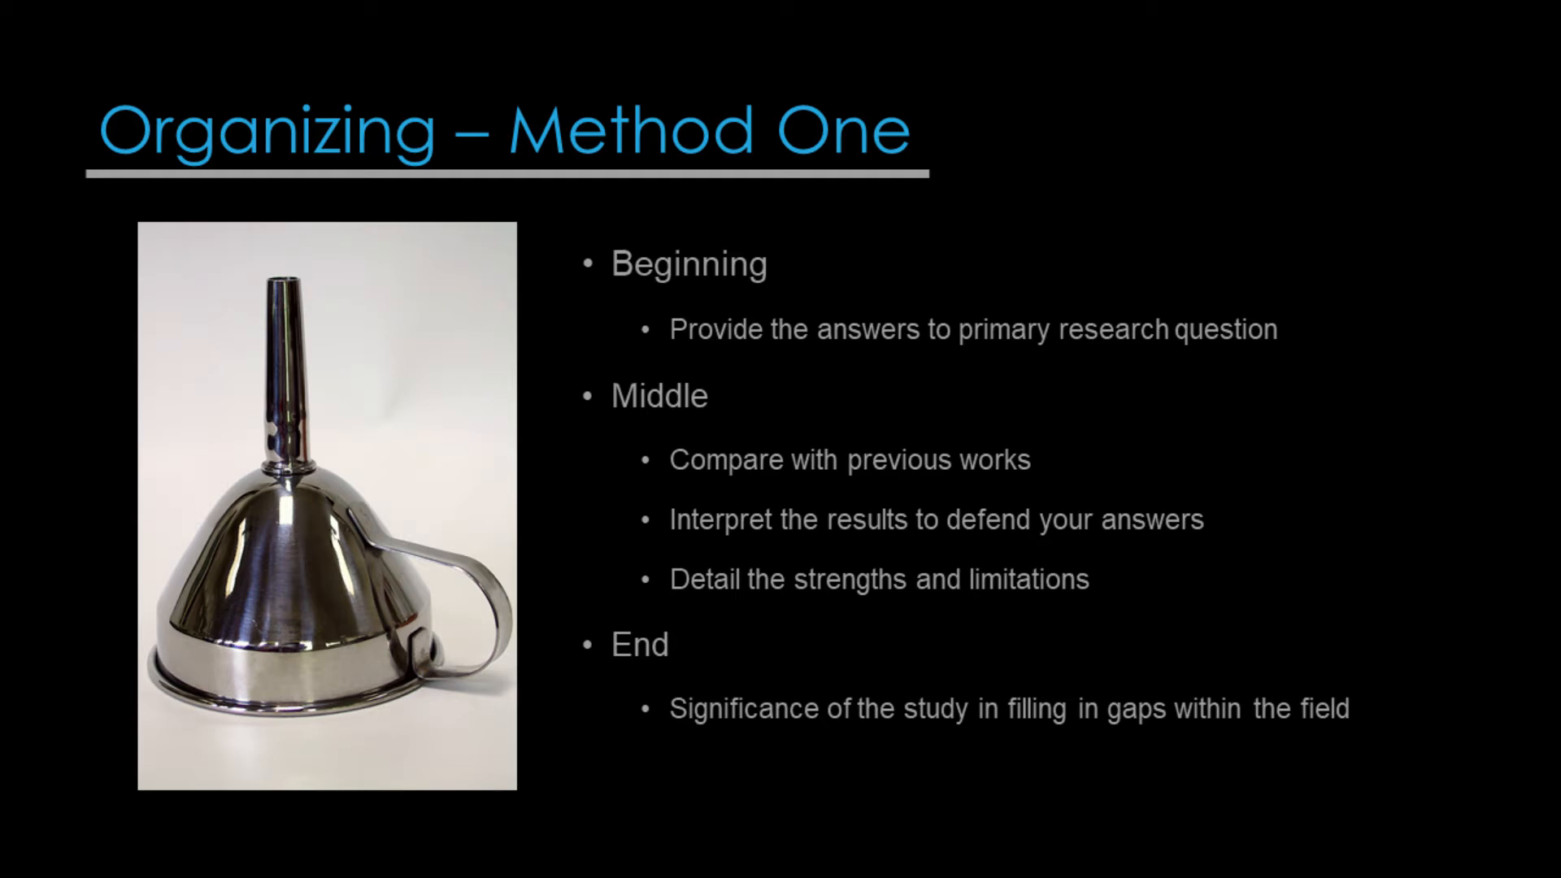
{"action": "key", "text": "Right"}
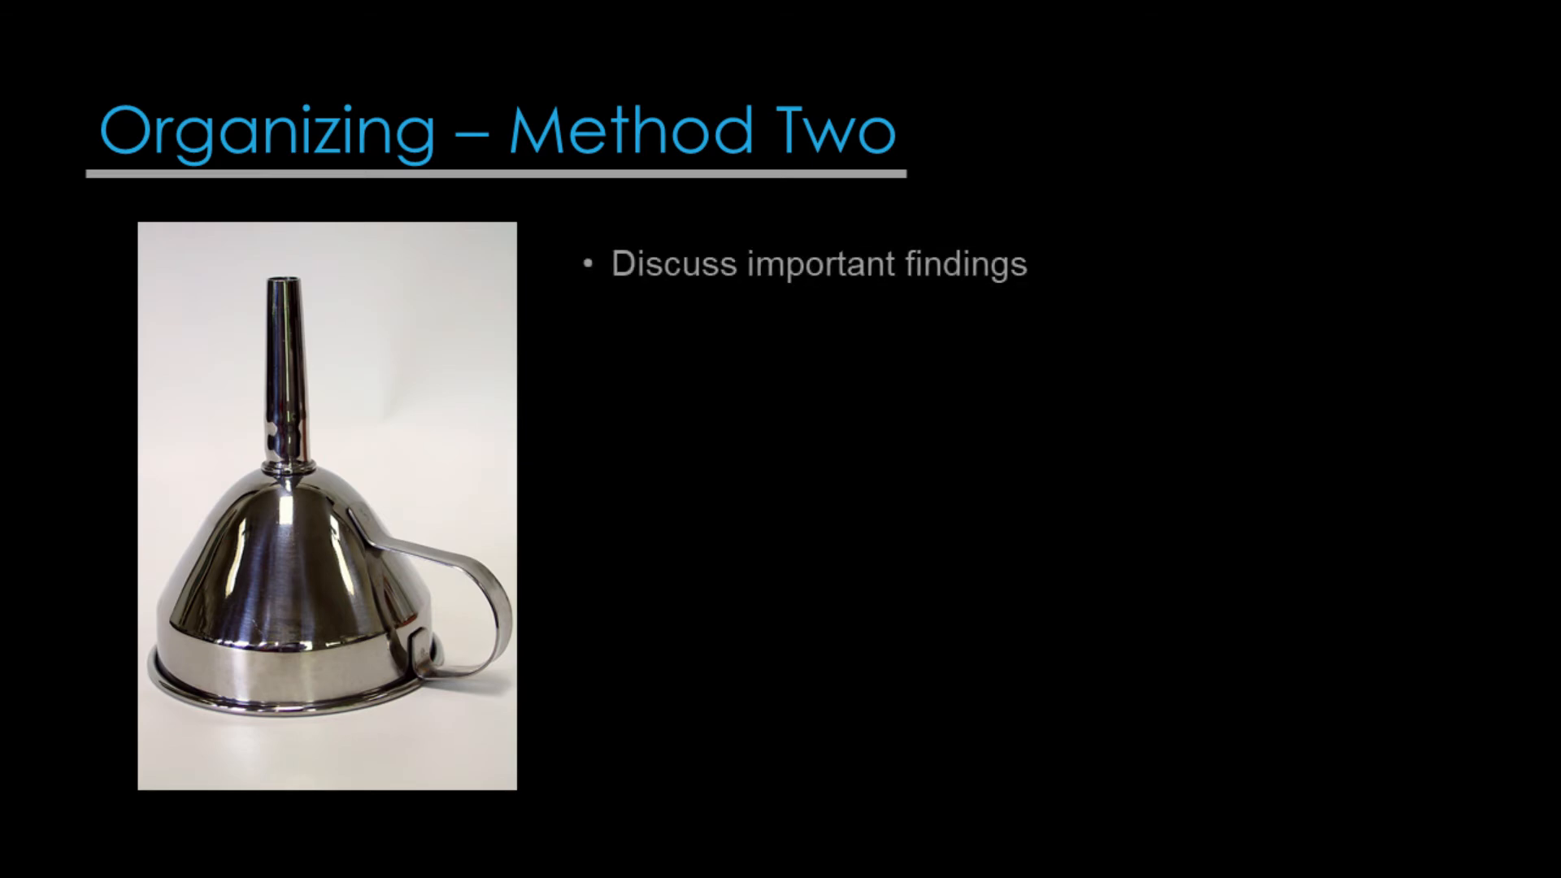
{"action": "key", "text": "right"}
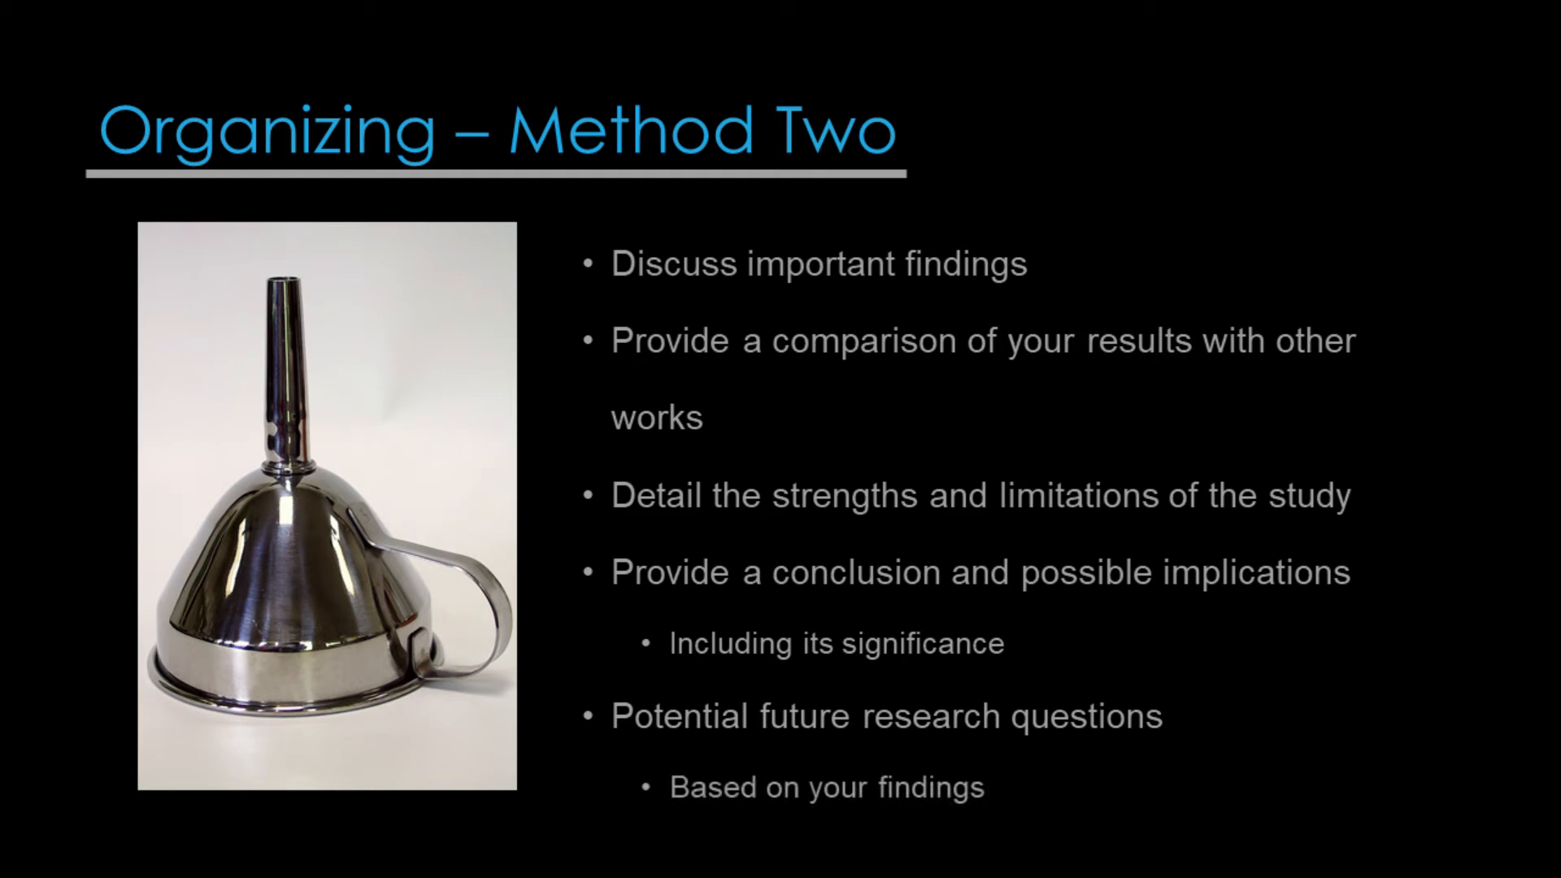
{"action": "key", "text": "Right"}
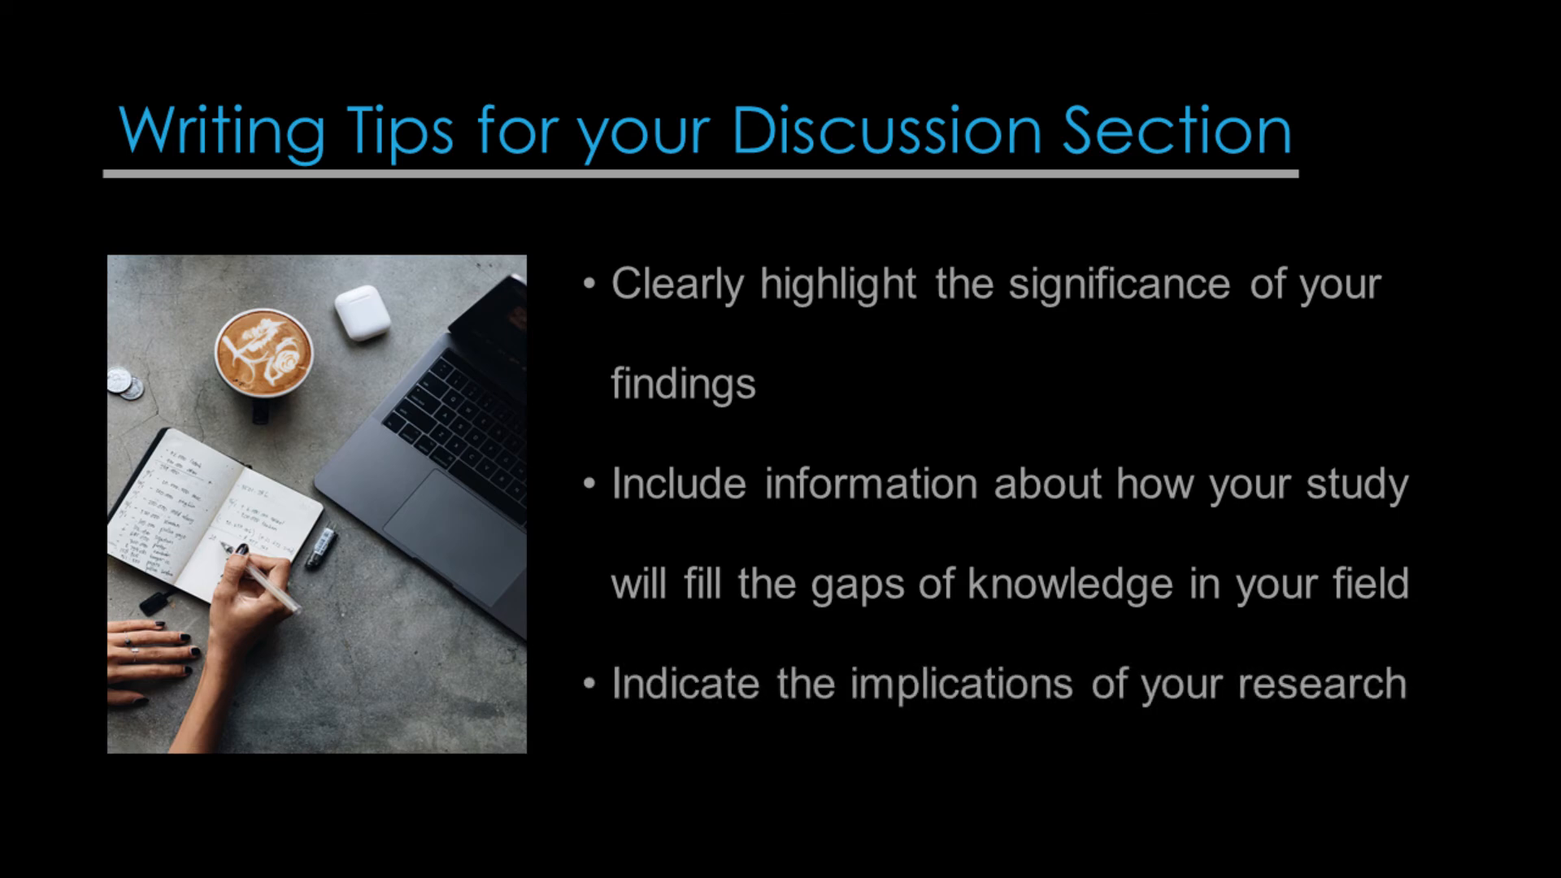
{"action": "key", "text": "right"}
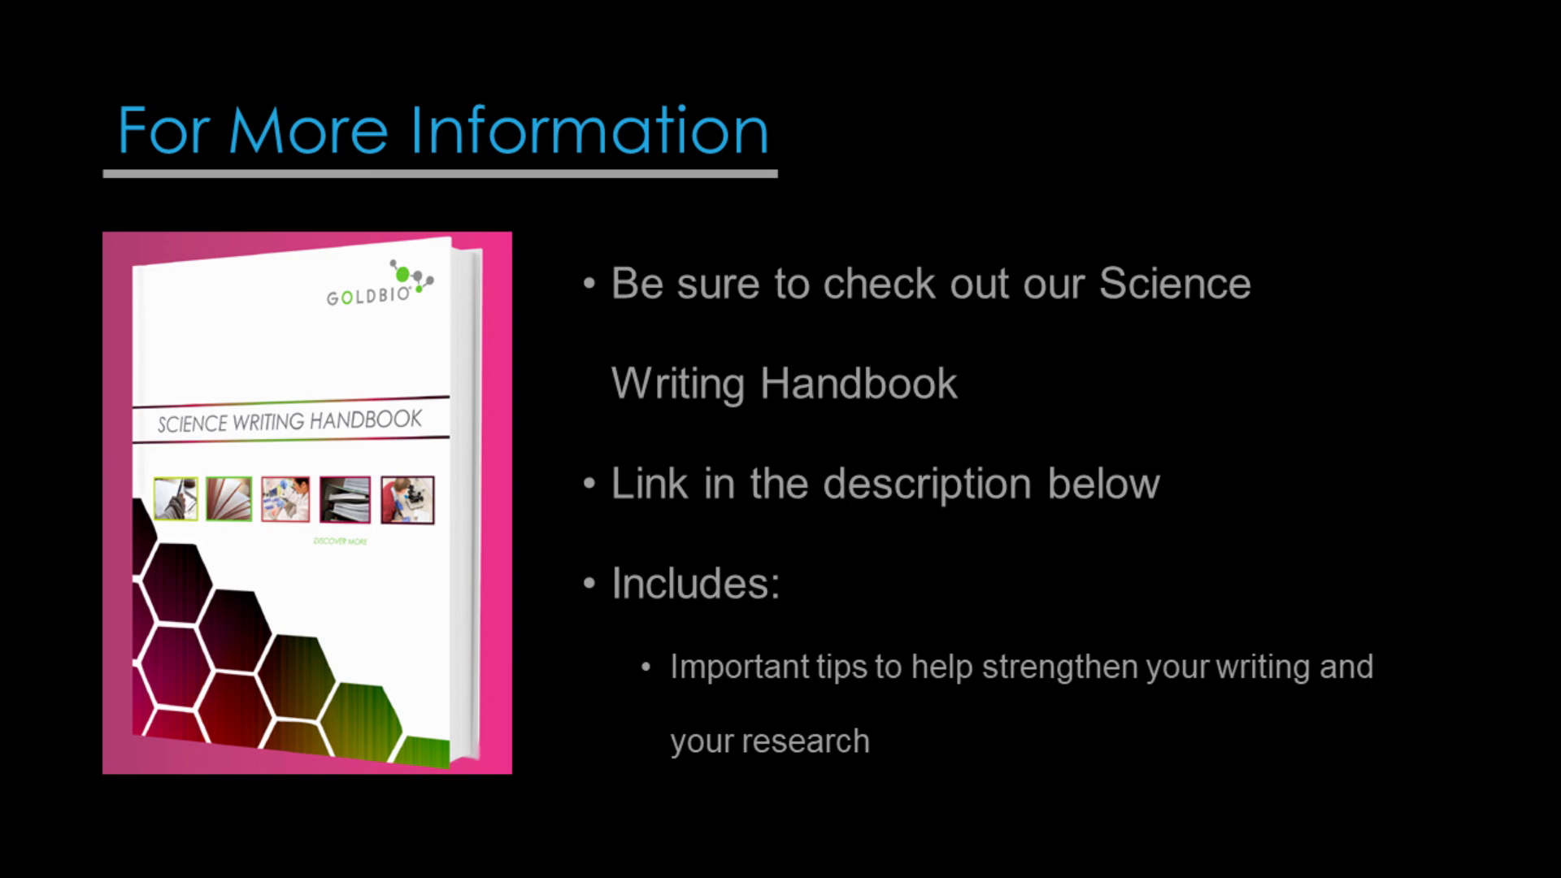
{"action": "key", "text": "right"}
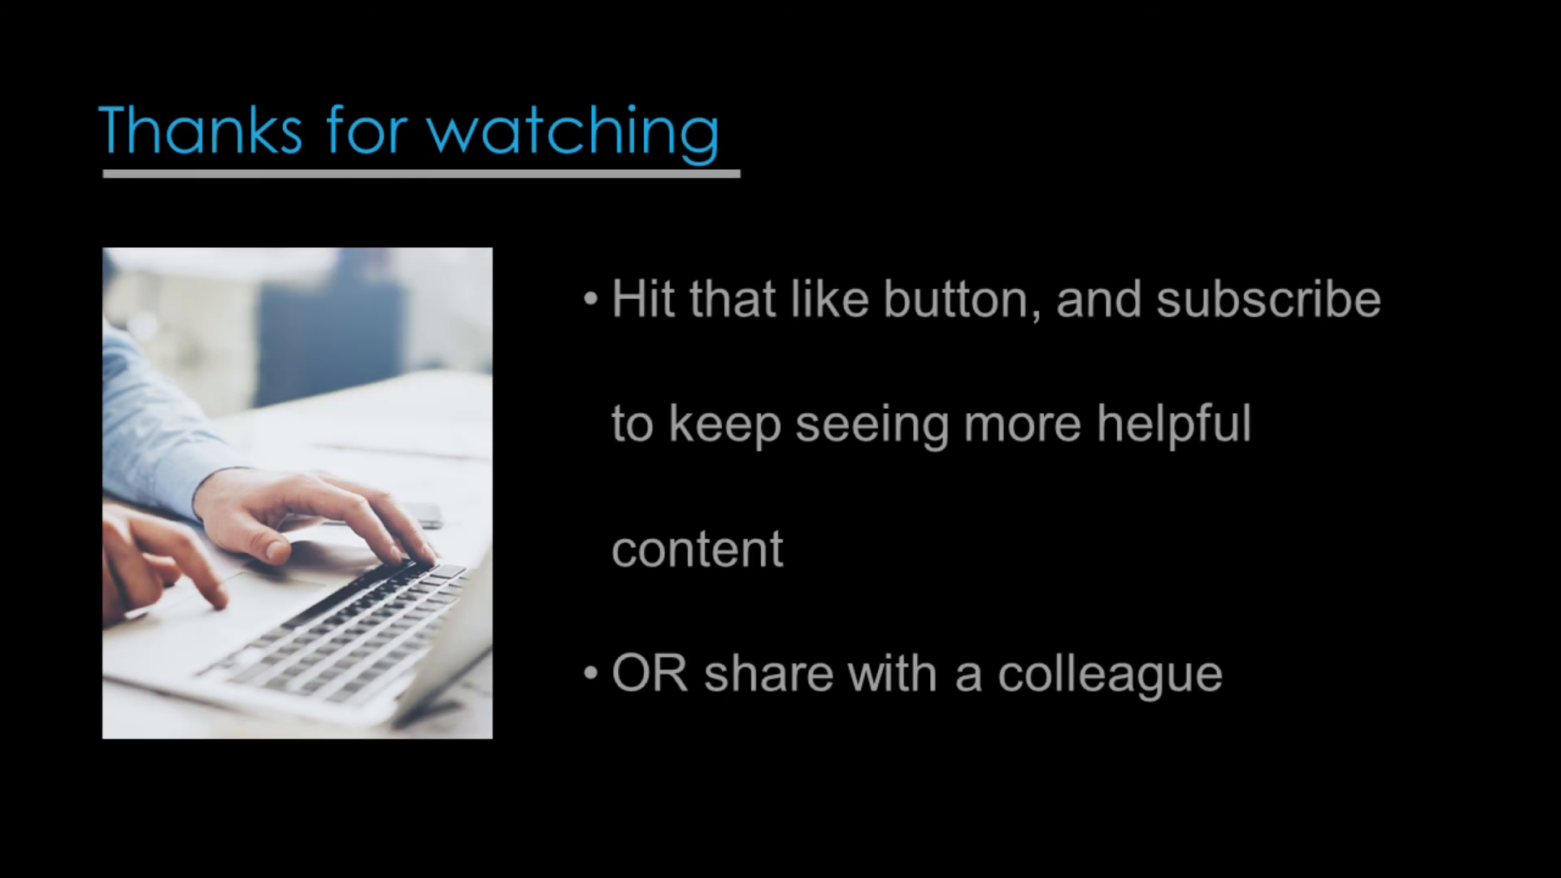